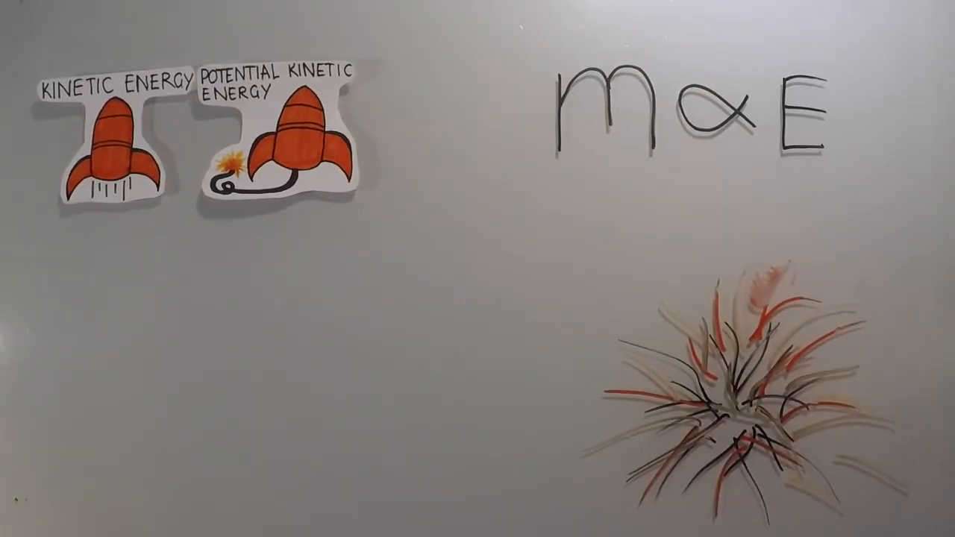
{"action": "type", "text": "Relative V∝ Relative"}
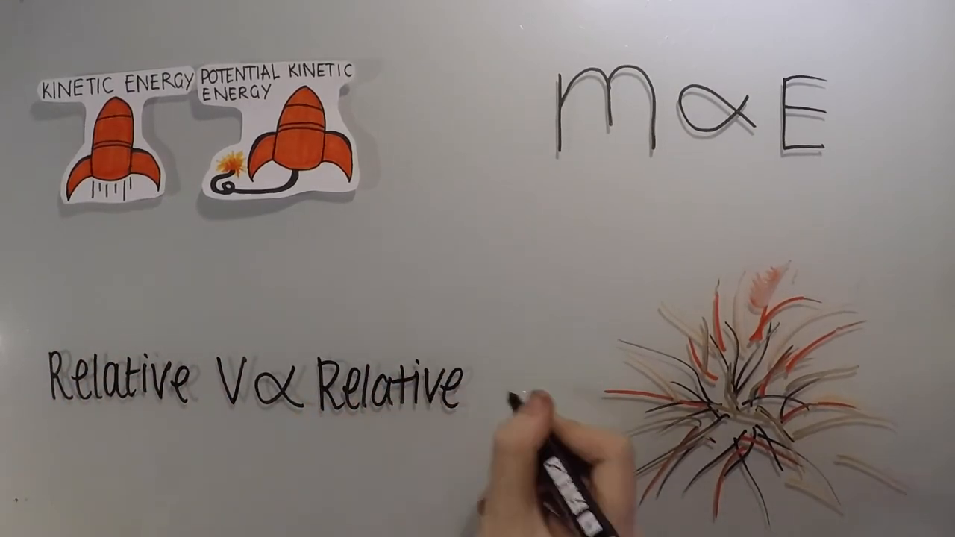
{"action": "type", "text": "M"}
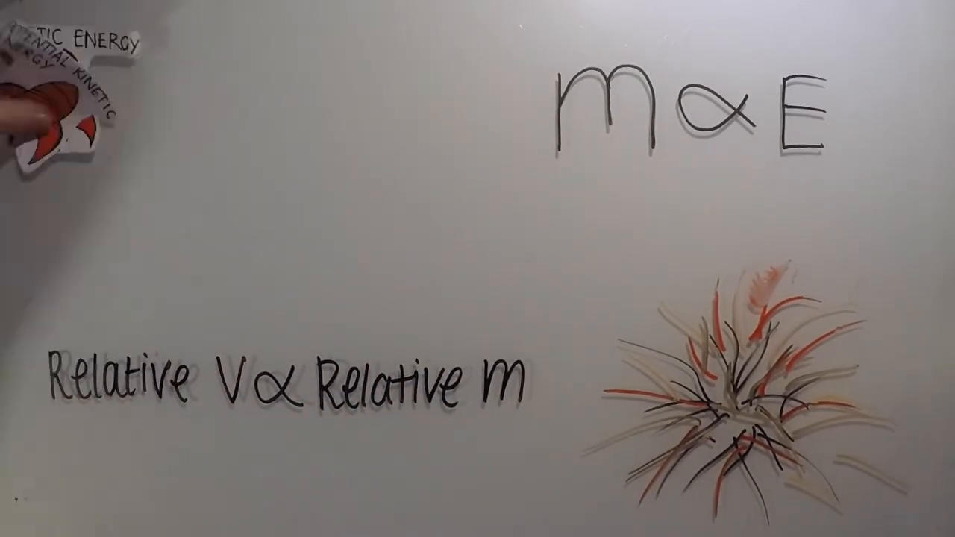